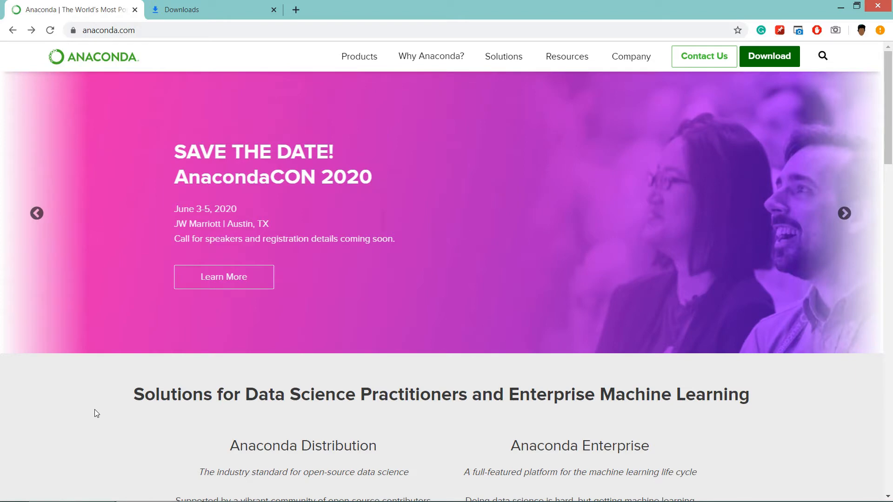
pyautogui.moveTo(94, 48)
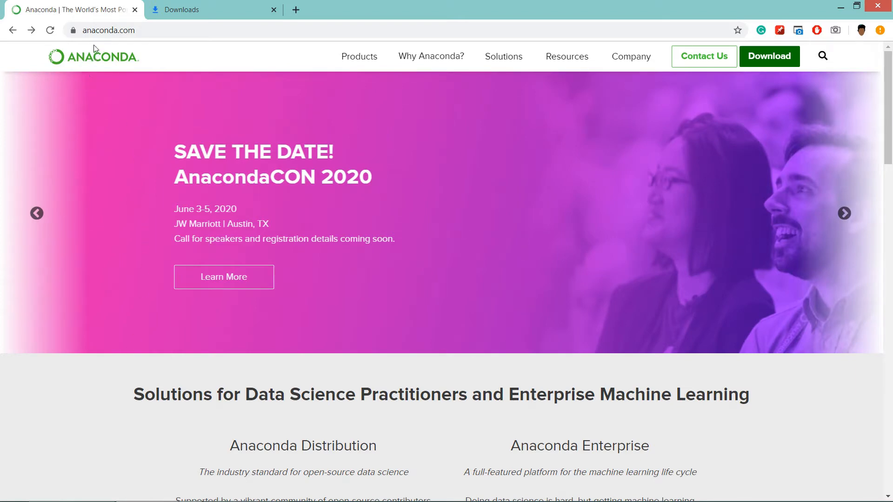
pyautogui.moveTo(179, 170)
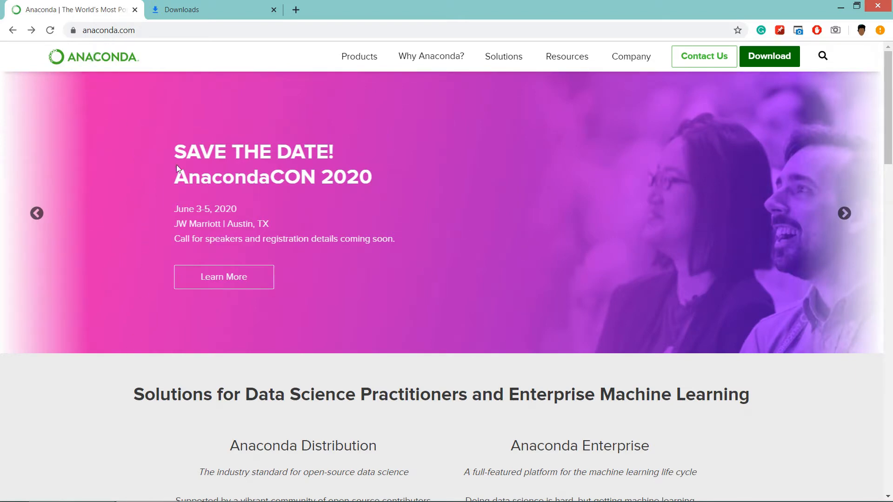
pyautogui.moveTo(782, 65)
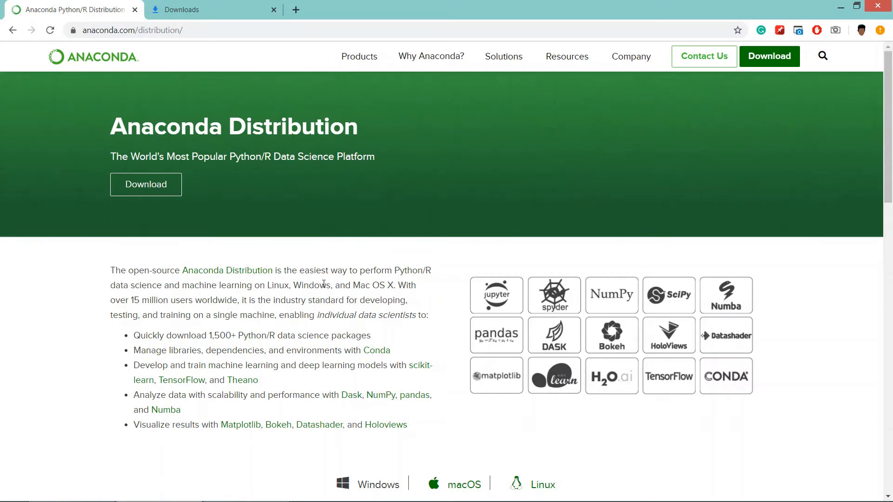
# Download the Anaconda 2019.10 Windows 64-bit graphical installer (462 MB) for Python 3.7.
pyautogui.scroll(-3)
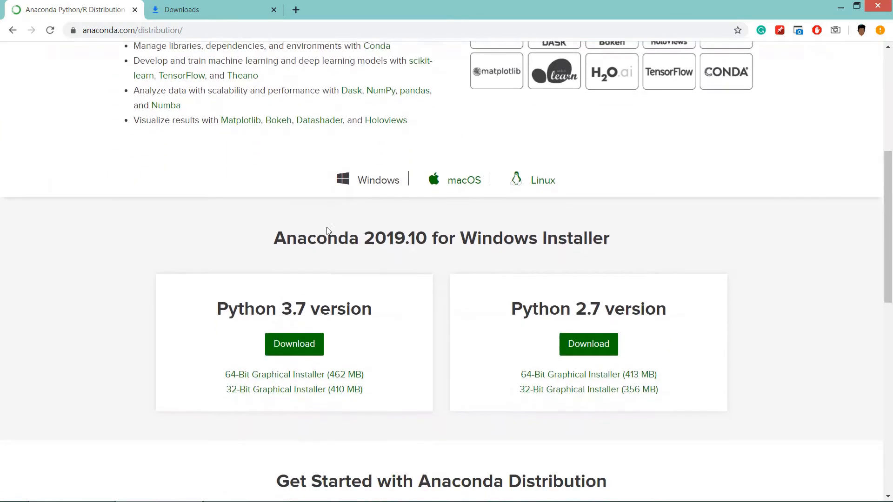
pyautogui.scroll(-3)
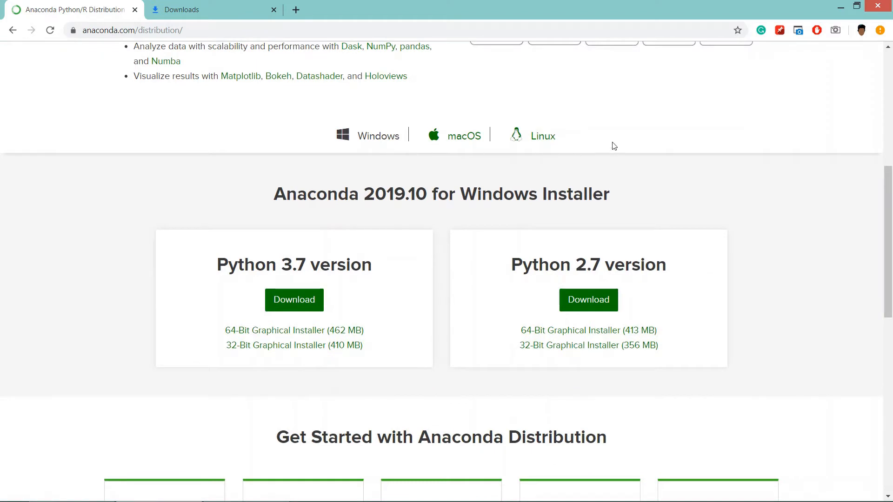
pyautogui.moveTo(388, 154)
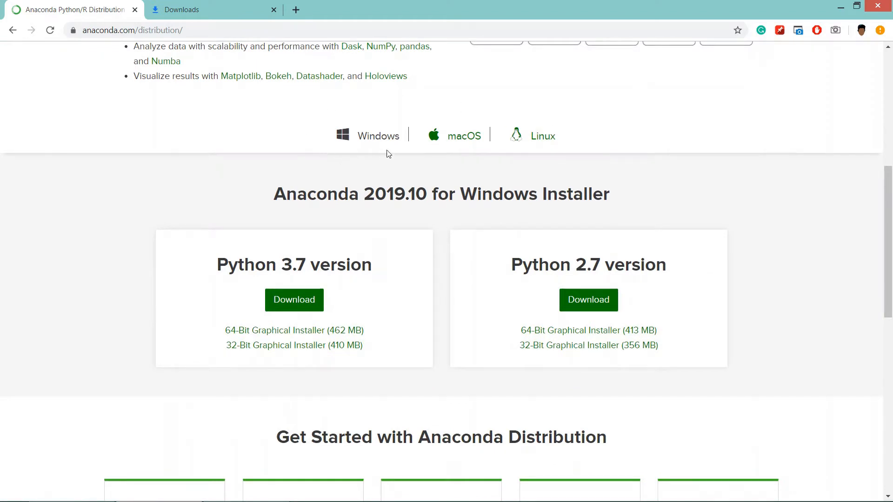
pyautogui.moveTo(386, 141)
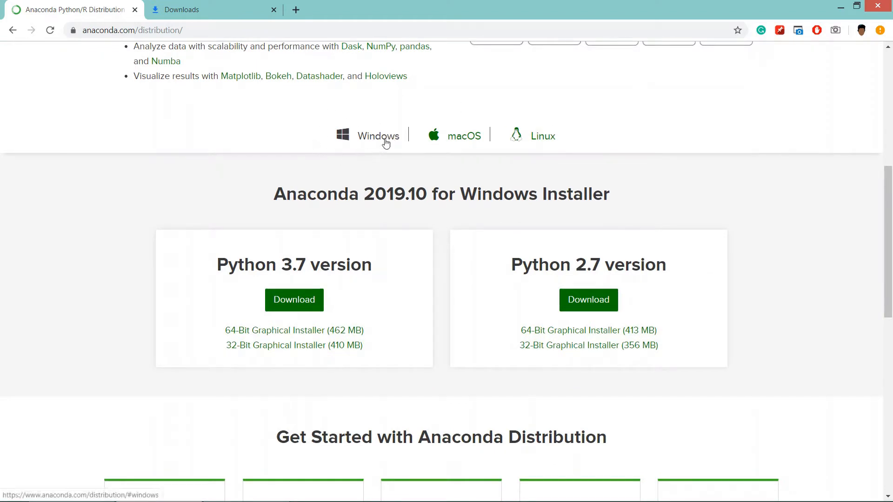
pyautogui.moveTo(337, 210)
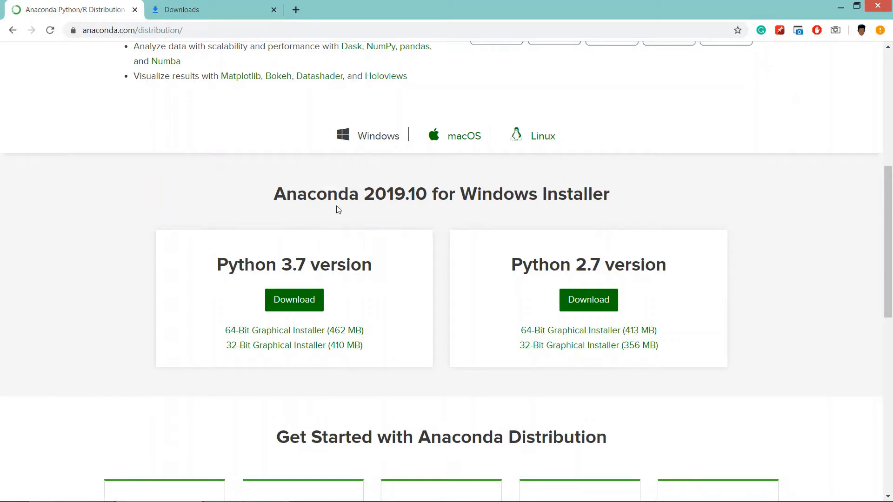
pyautogui.moveTo(548, 214)
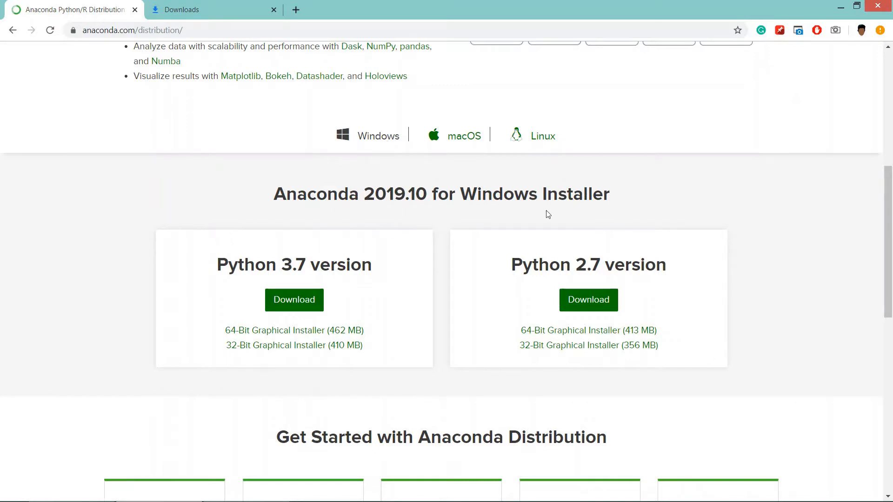
pyautogui.moveTo(676, 277)
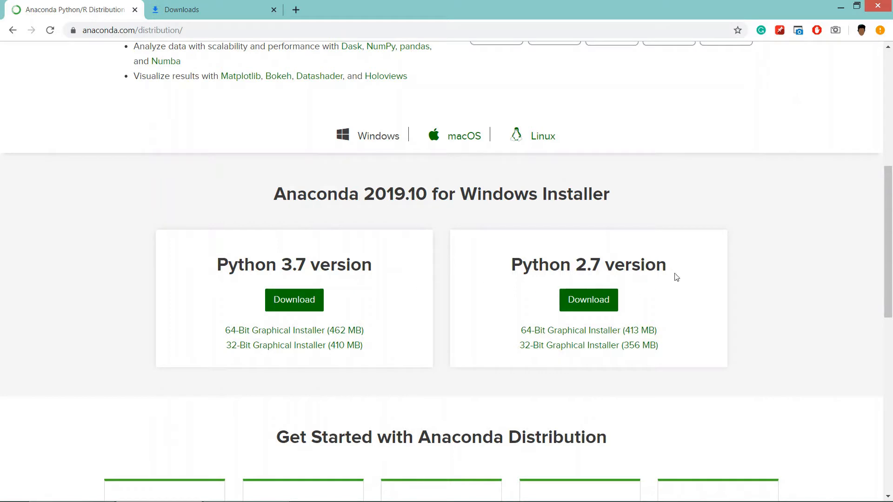
pyautogui.moveTo(357, 289)
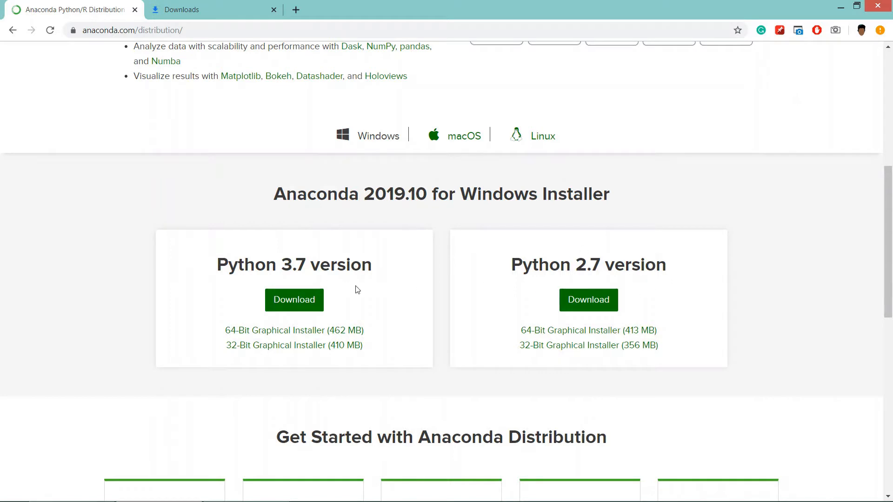
pyautogui.moveTo(252, 215)
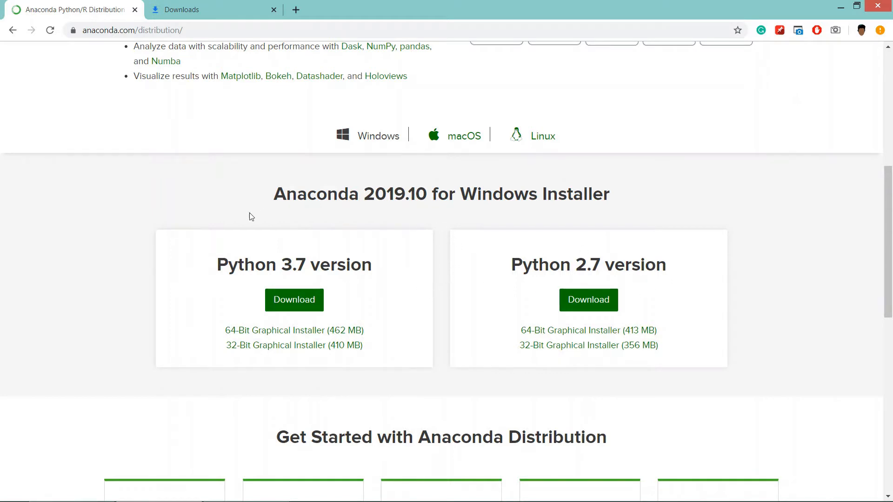
pyautogui.moveTo(214, 309)
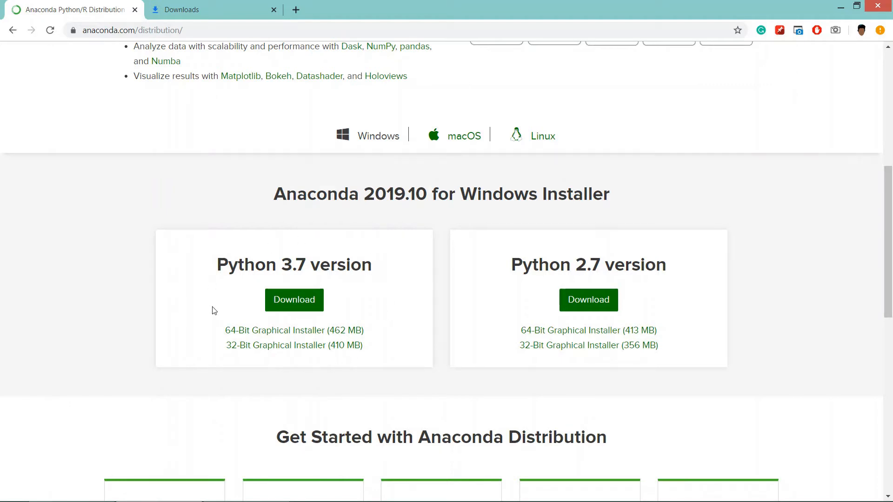
pyautogui.moveTo(220, 321)
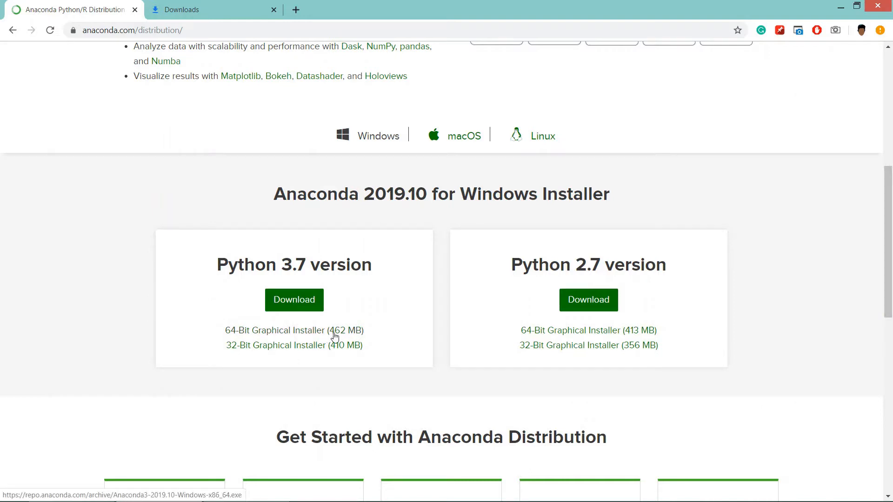
pyautogui.moveTo(310, 335)
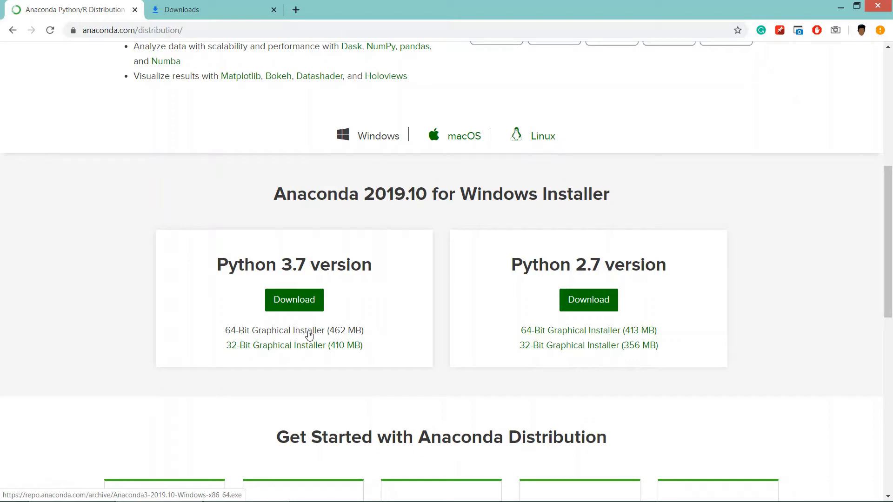
pyautogui.click(294, 331)
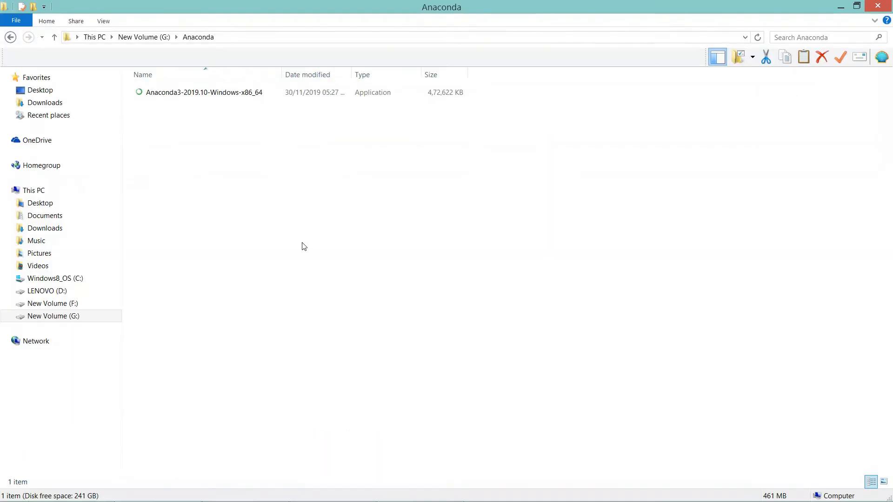
pyautogui.moveTo(312, 143)
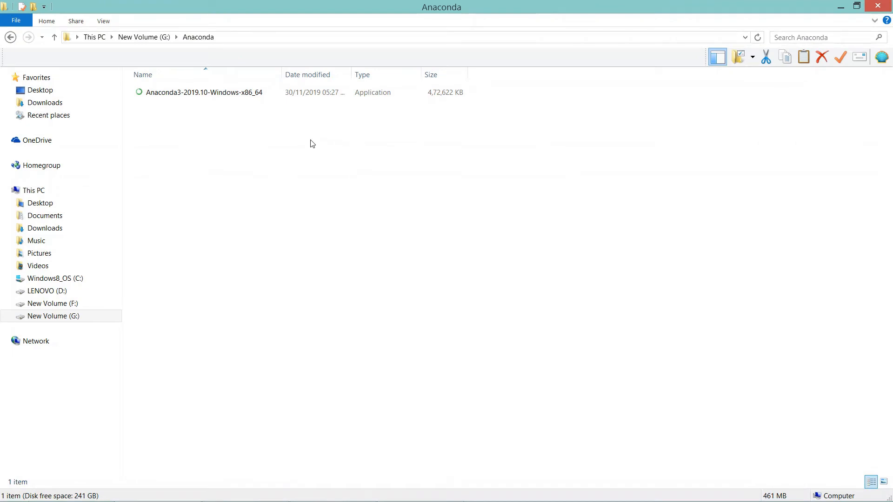
# Select the Anaconda3-2019.10-Windows-x86_64 installer in G:\Anaconda.
pyautogui.click(199, 92)
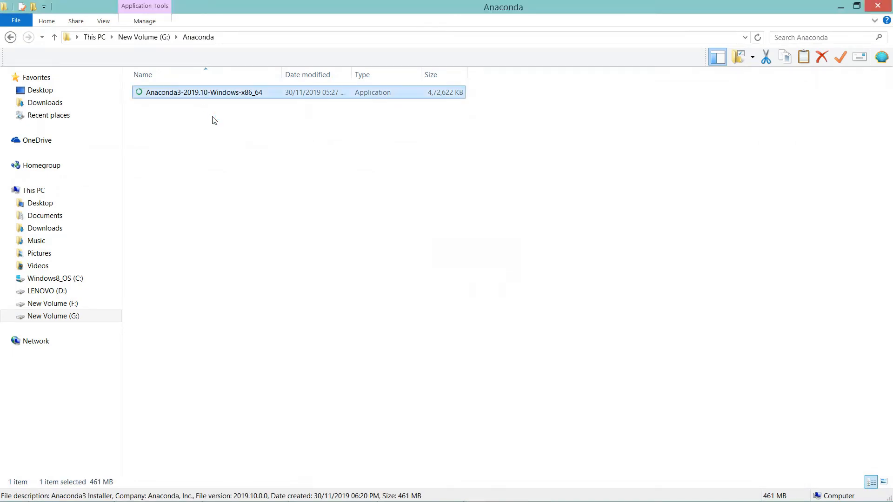
# Run the installer, accept the license, choose Just Me and keep the default folder.
pyautogui.doubleClick(203, 92)
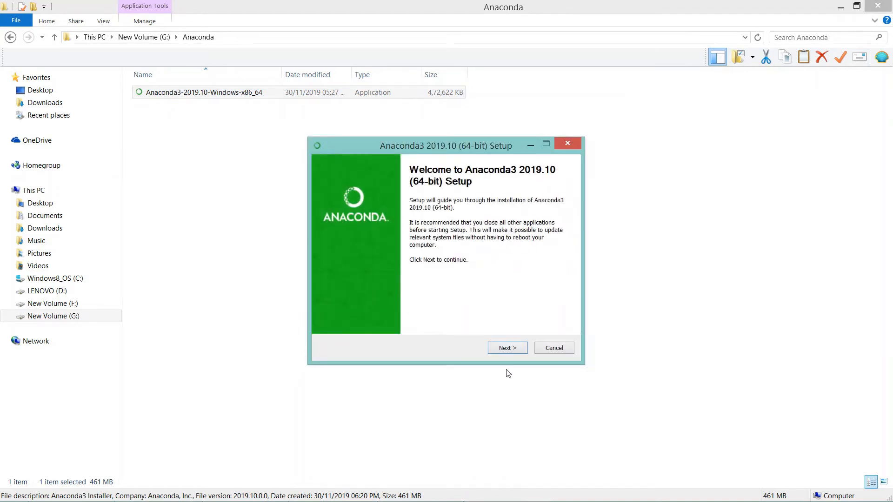
pyautogui.click(507, 347)
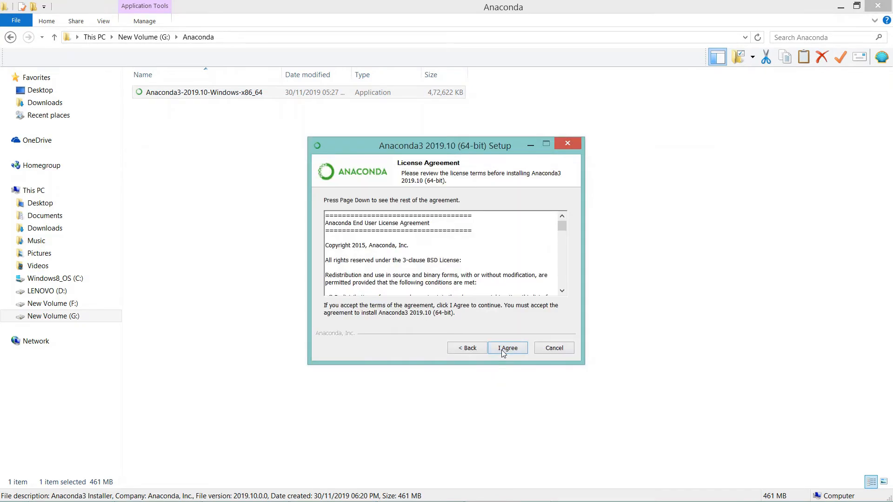
pyautogui.click(507, 348)
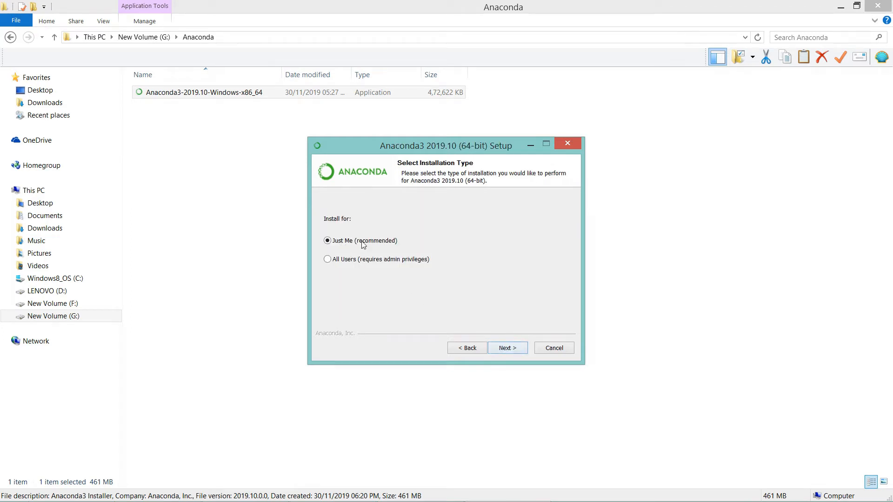
pyautogui.click(507, 347)
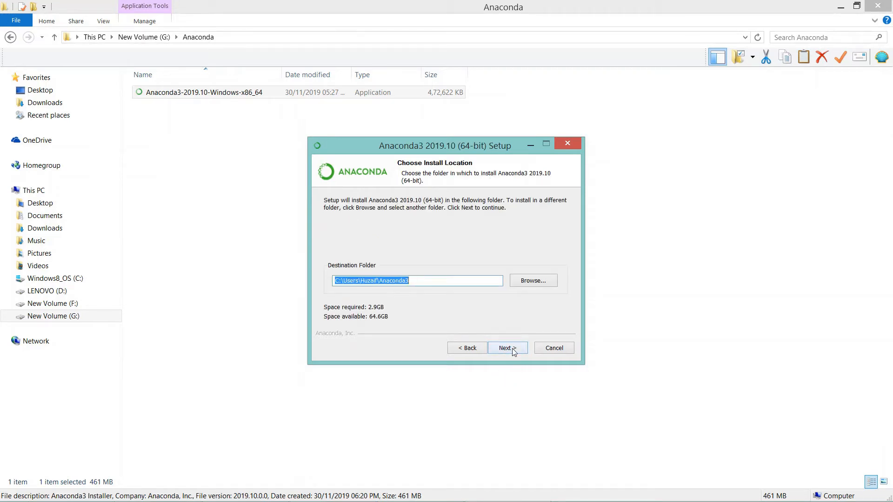
pyautogui.click(507, 348)
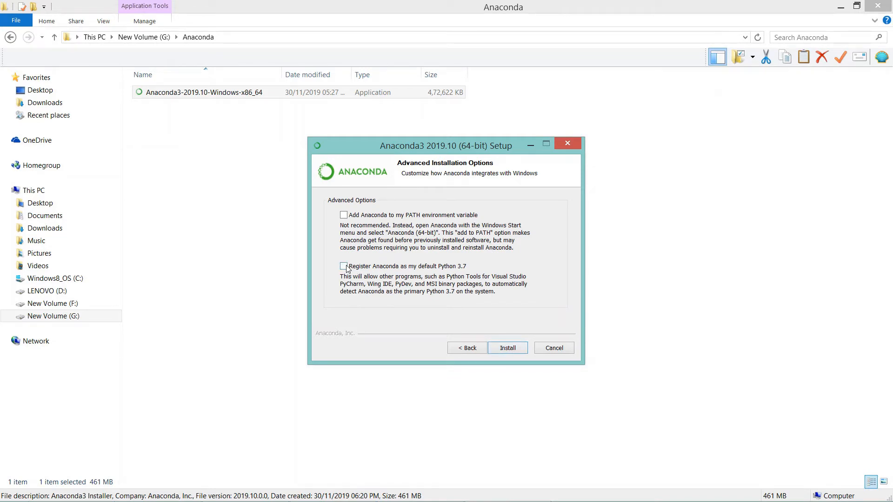
# Register Anaconda as default Python 3.7, accept the warning, and start installing.
pyautogui.click(344, 266)
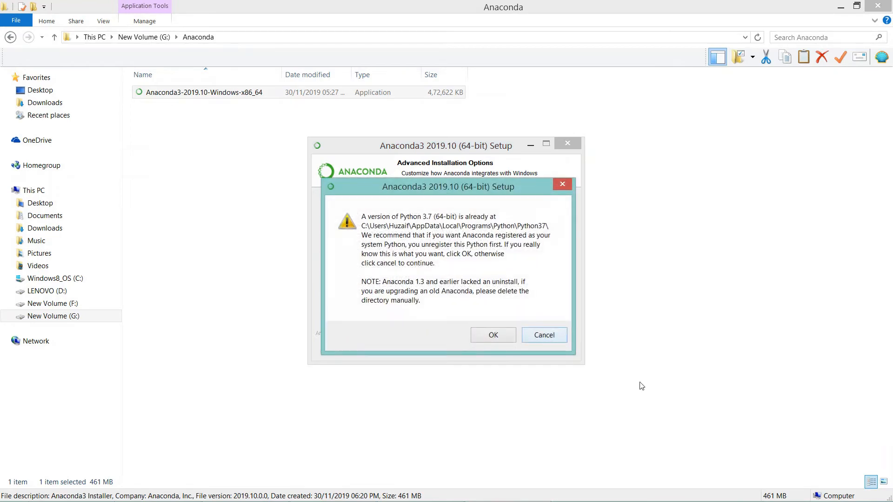
pyautogui.click(493, 335)
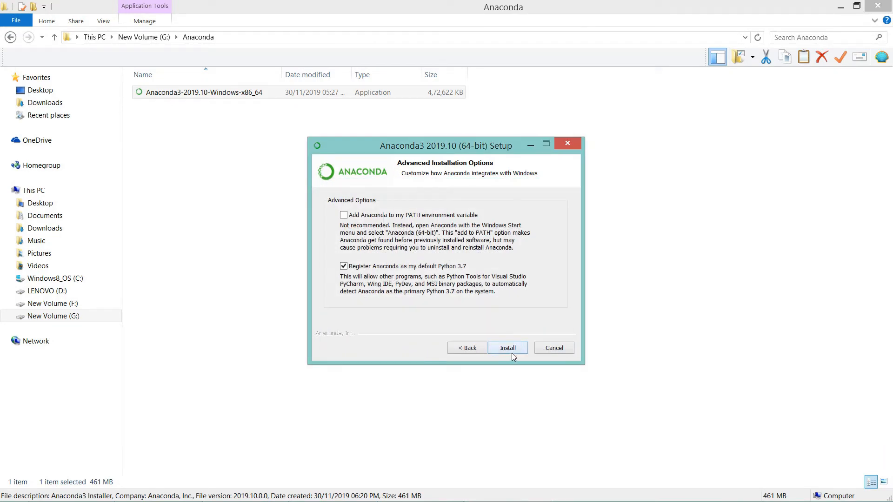
pyautogui.click(507, 348)
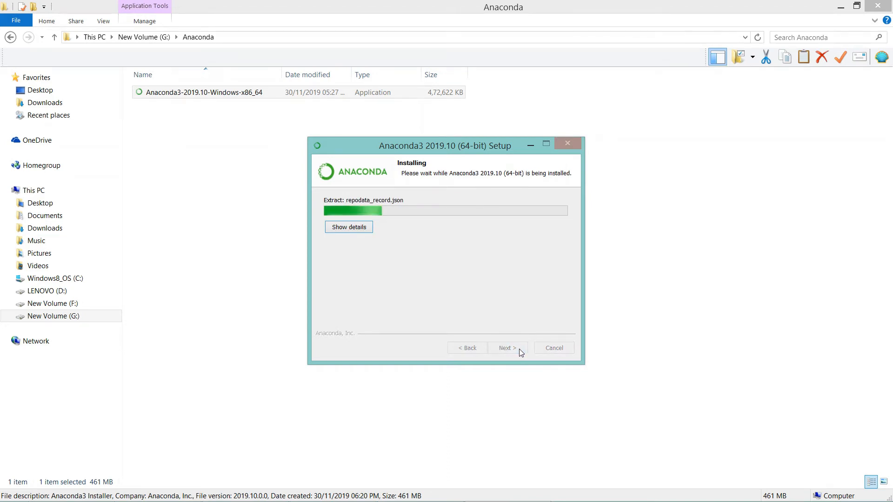
pyautogui.moveTo(373, 171)
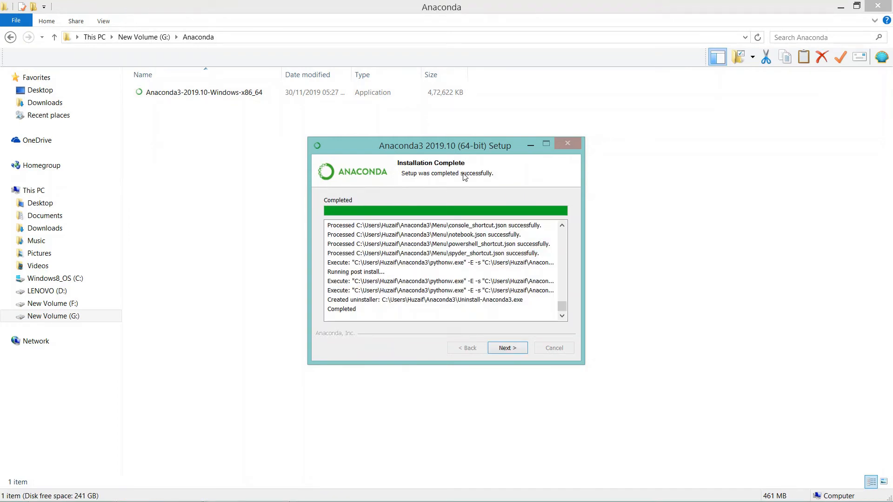
pyautogui.moveTo(455, 167)
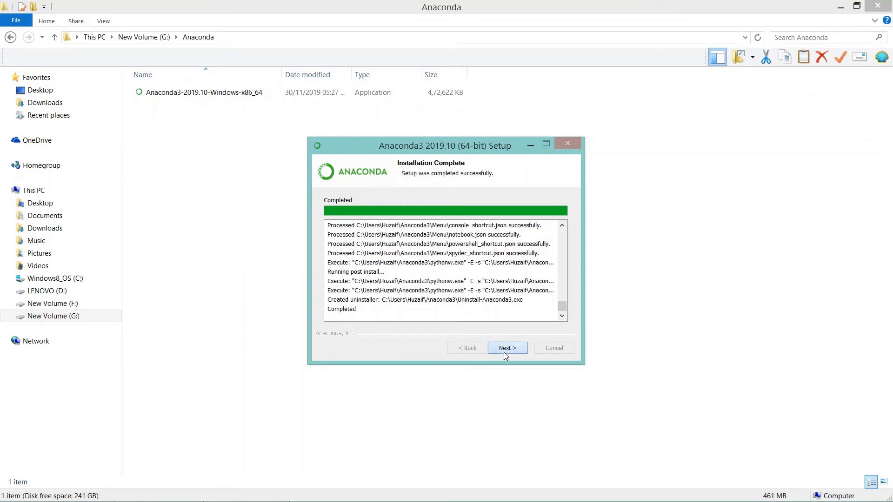
# Finish the Anaconda3 setup, leaving the Anaconda Cloud and getting-started boxes unticked.
pyautogui.click(507, 348)
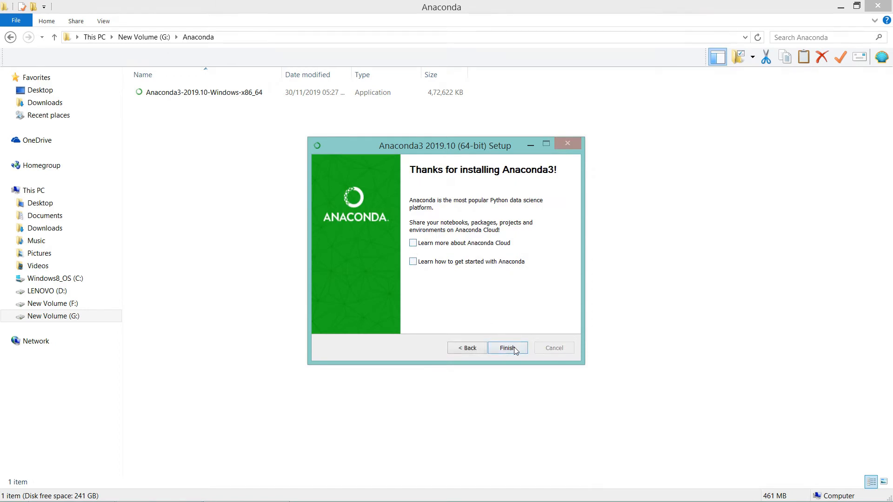
pyautogui.click(508, 348)
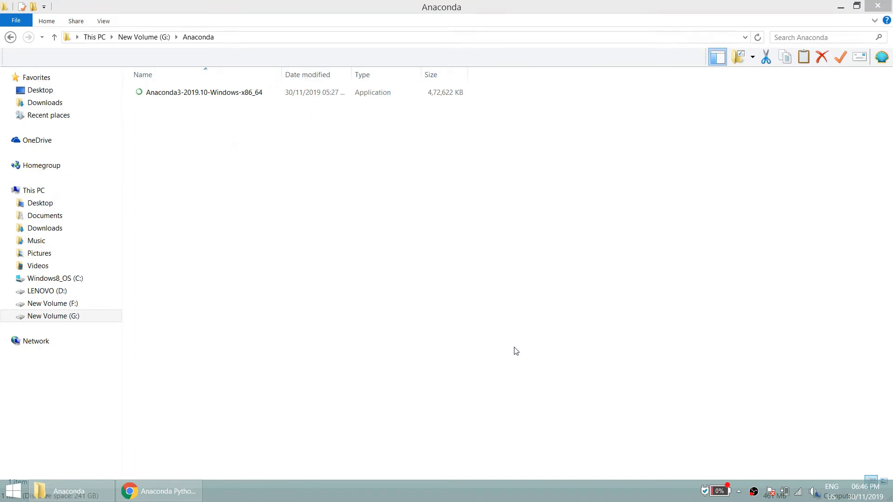
pyautogui.moveTo(513, 339)
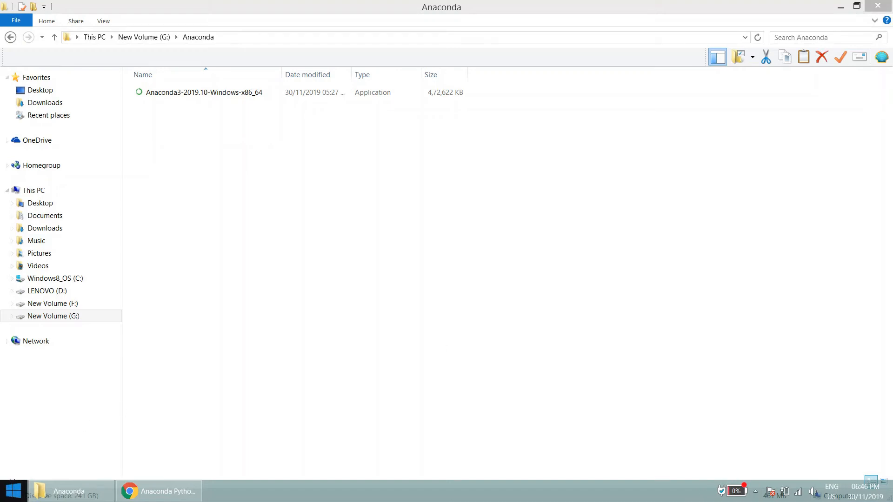
# Search the Start menu for 'na' to find and launch Anaconda Navigator.
pyautogui.click(18, 485)
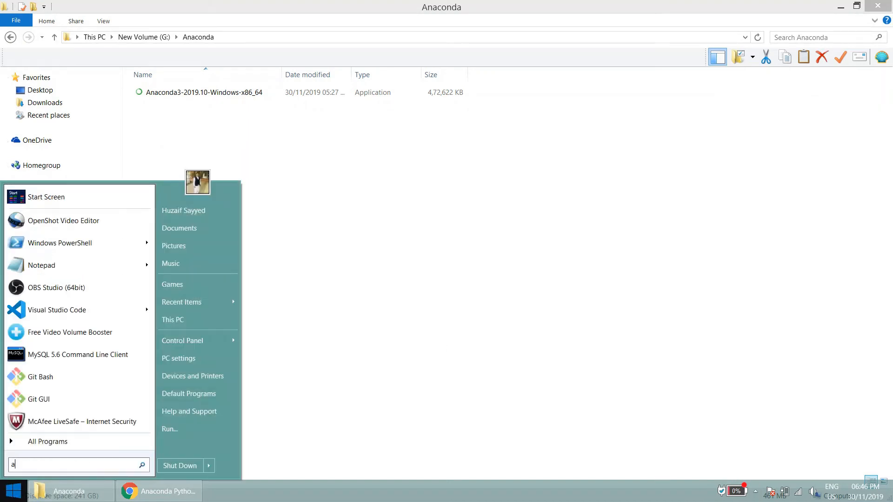
pyautogui.write('na')
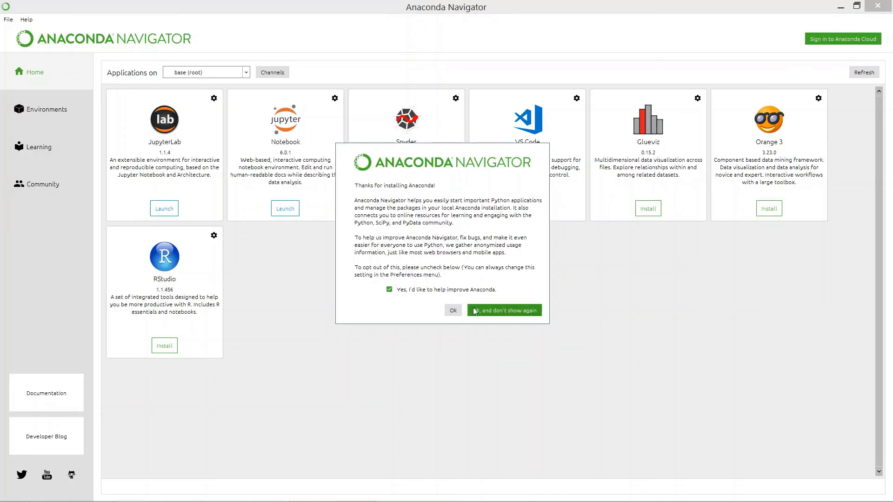
# Dismiss the welcome notice with 'Ok, and don't show again'.
pyautogui.click(504, 311)
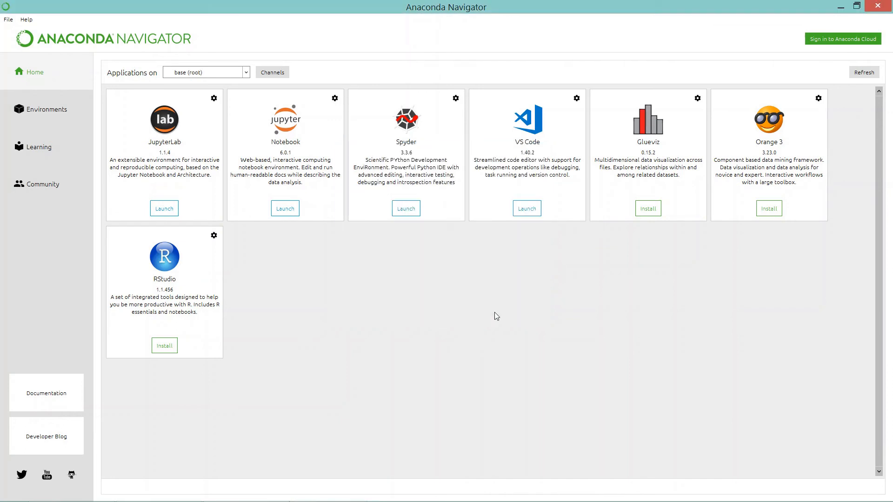